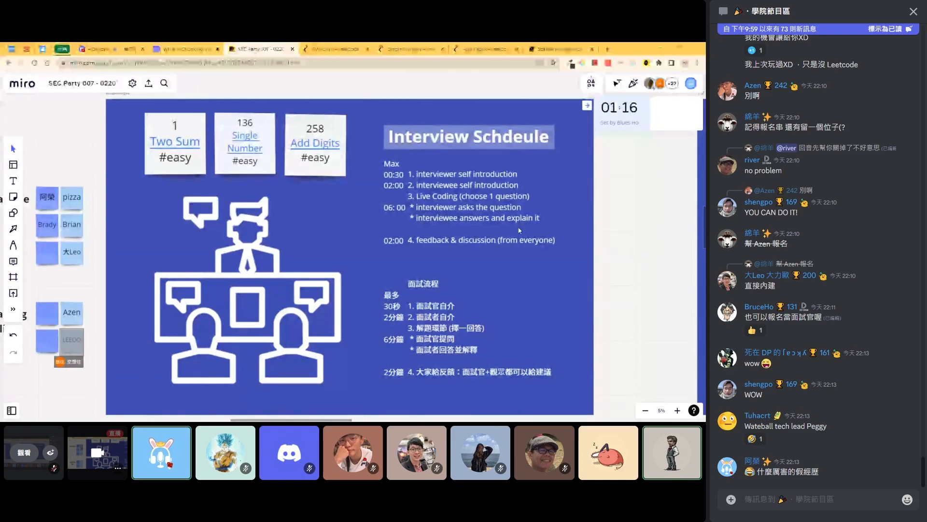
mouse_move(587, 222)
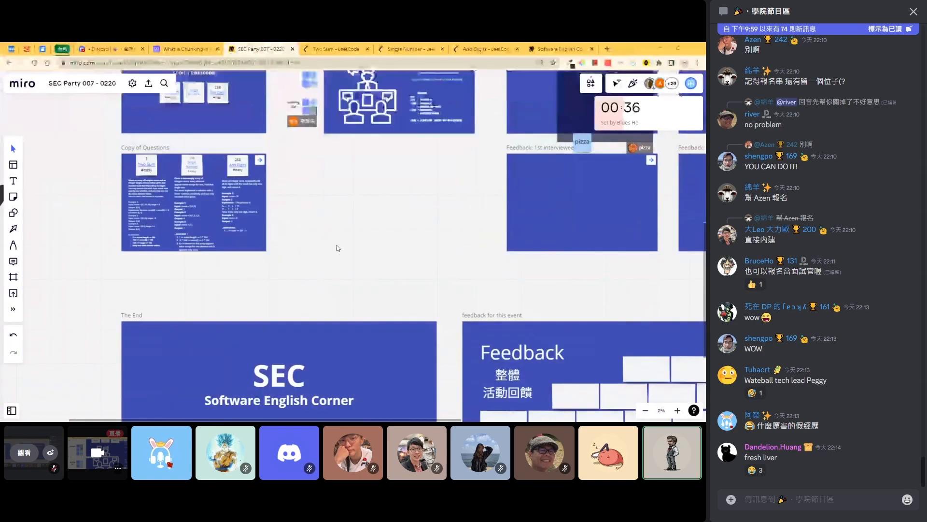
Pan the canvas to the Questions, Feedback and relax sticky notes area.
click(193, 212)
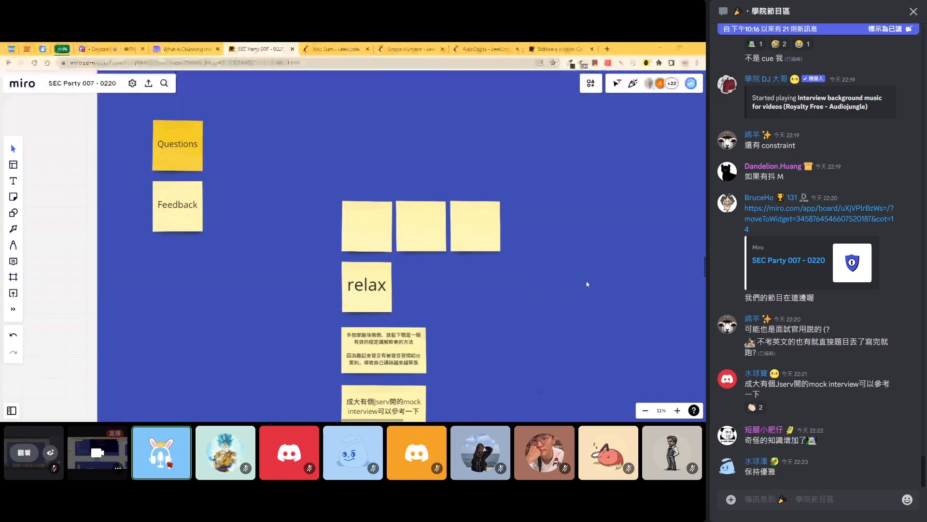
Scroll to the empty 'Feedback: 2nd interviewee' frame.
scroll(down, 3)
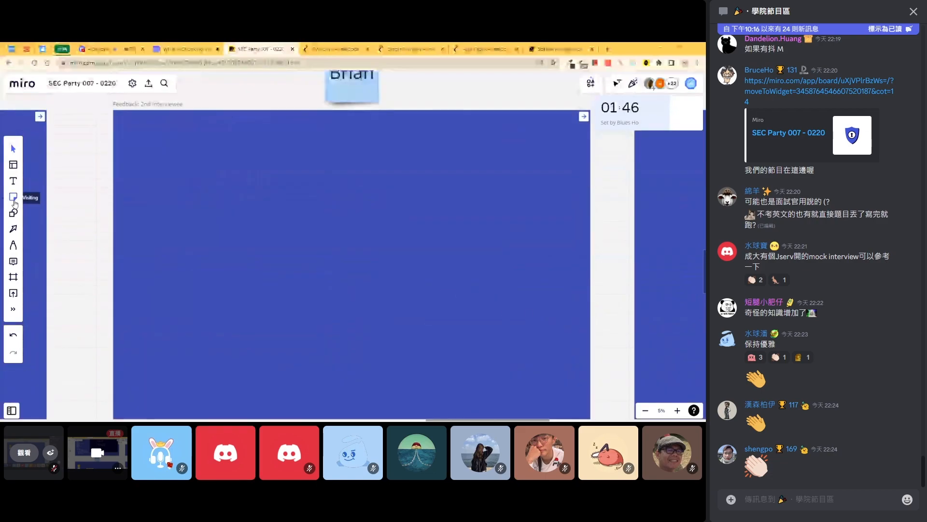
Place three yellow sticky notes along the top of the feedback frame and resize them.
click(14, 197)
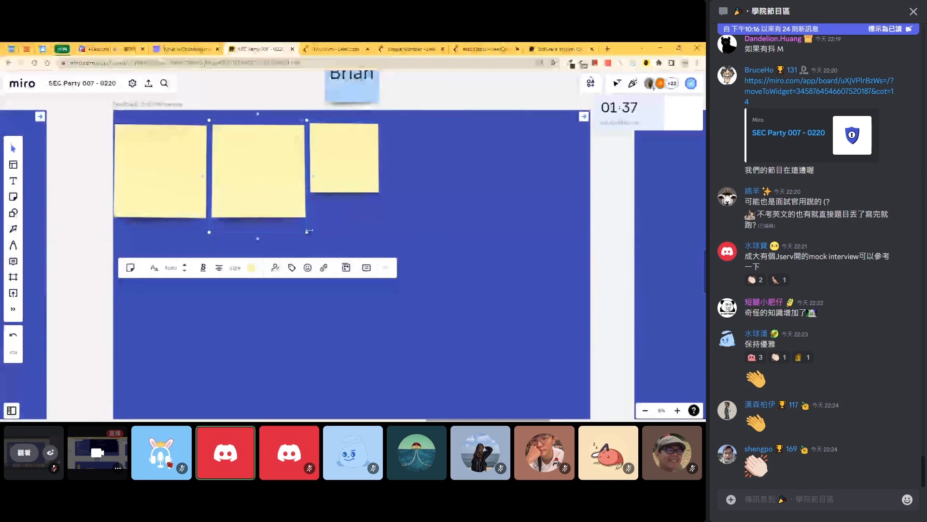
drag(257, 172, 254, 228)
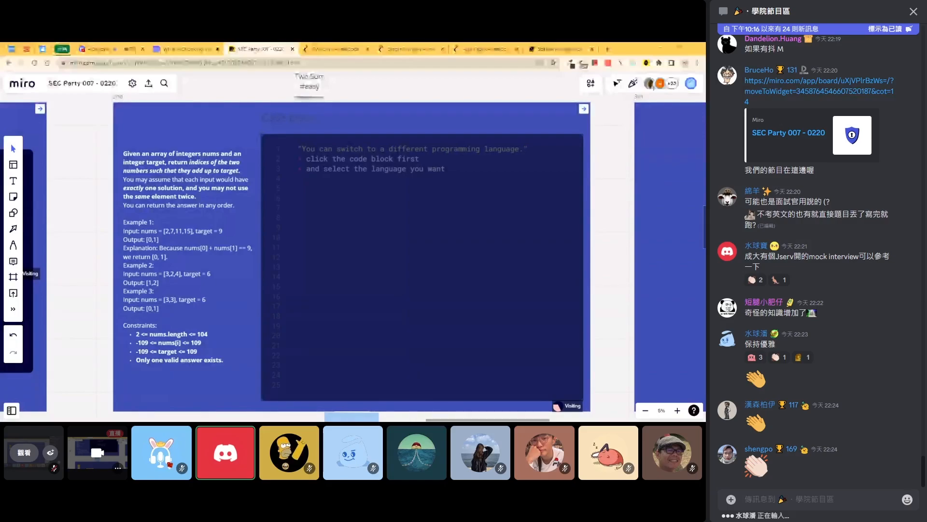
Add comment lines '// a + b = target' and '// b = target - a' to the Two Sum code block.
text(//)
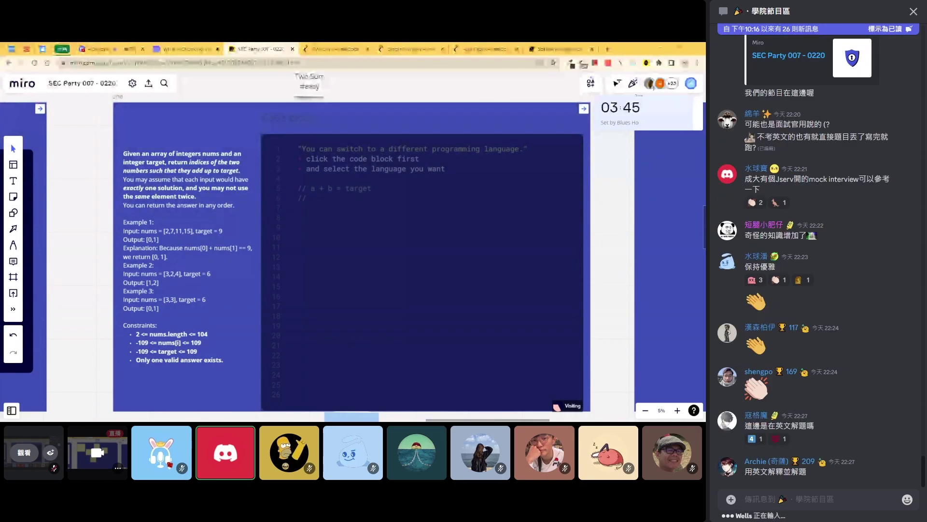
text(// target - a)
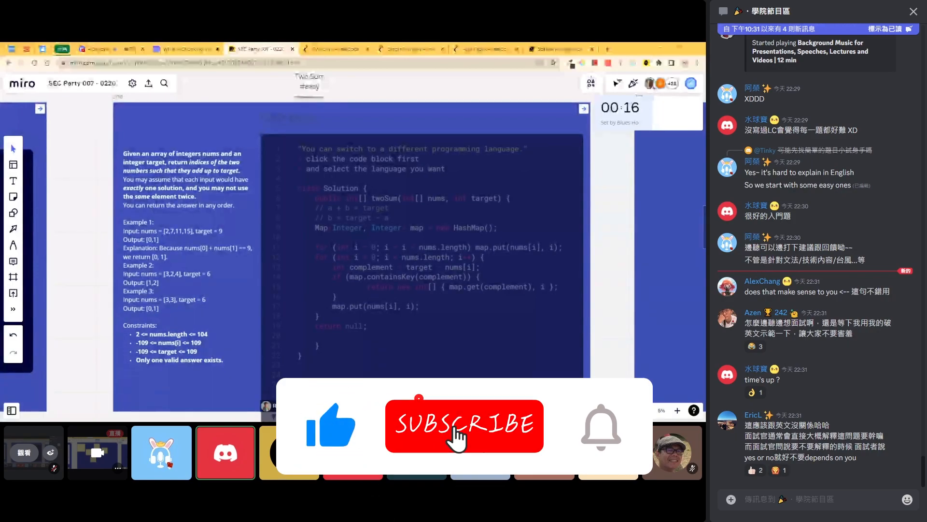
Write the Java twoSum solution using a HashMap to return complement indices.
click(464, 435)
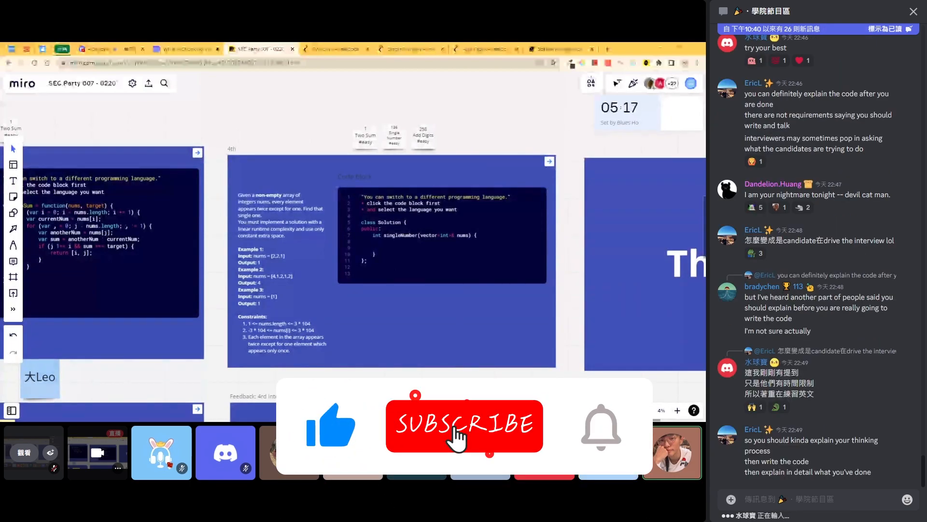
click(464, 425)
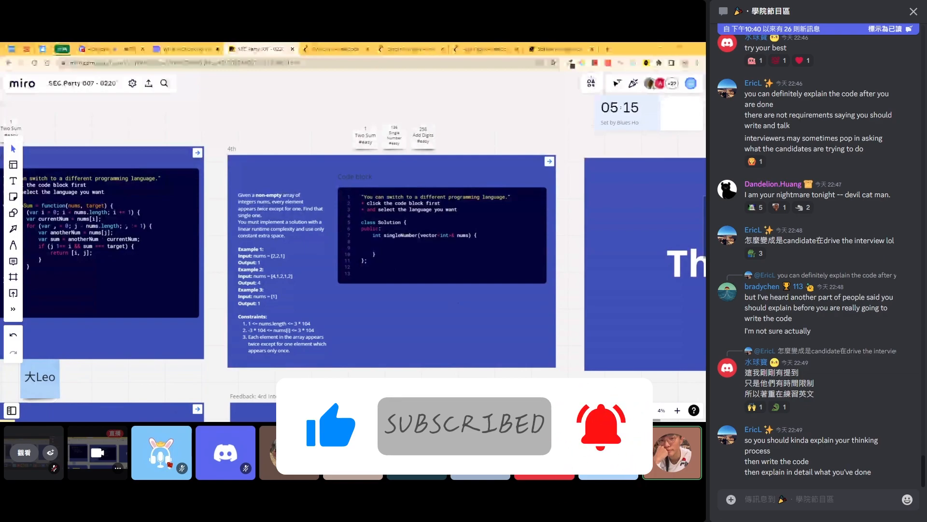